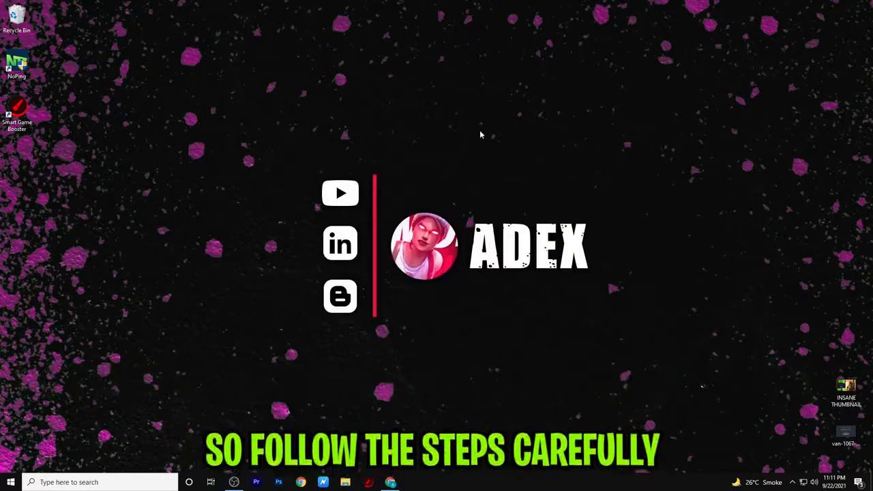
mouse_move(449, 107)
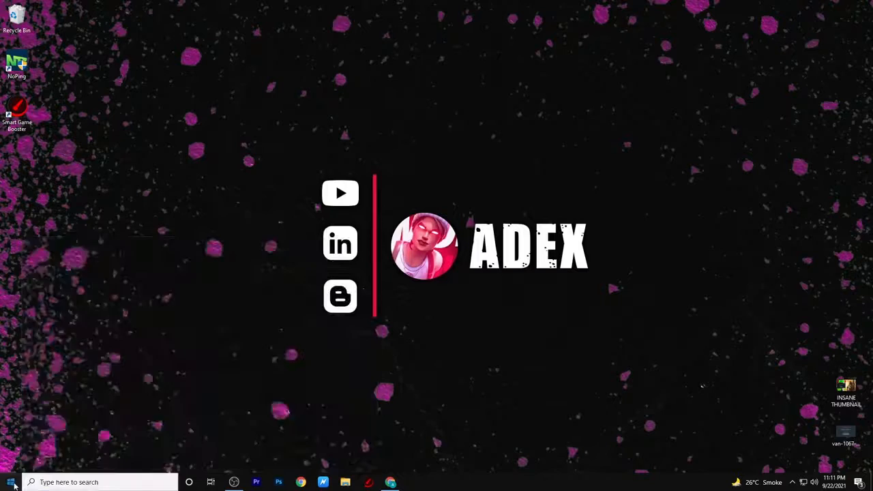
Reach the Time & Language section of Settings from the Start menu.
left_click(11, 483)
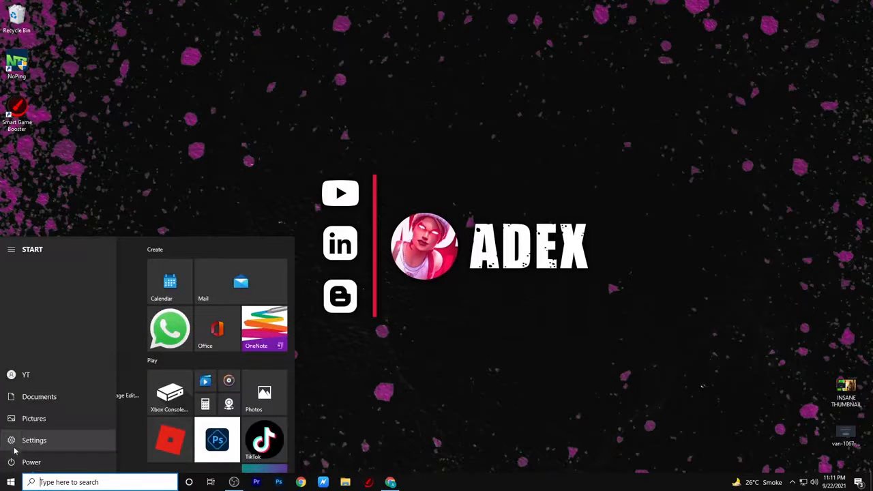
left_click(34, 439)
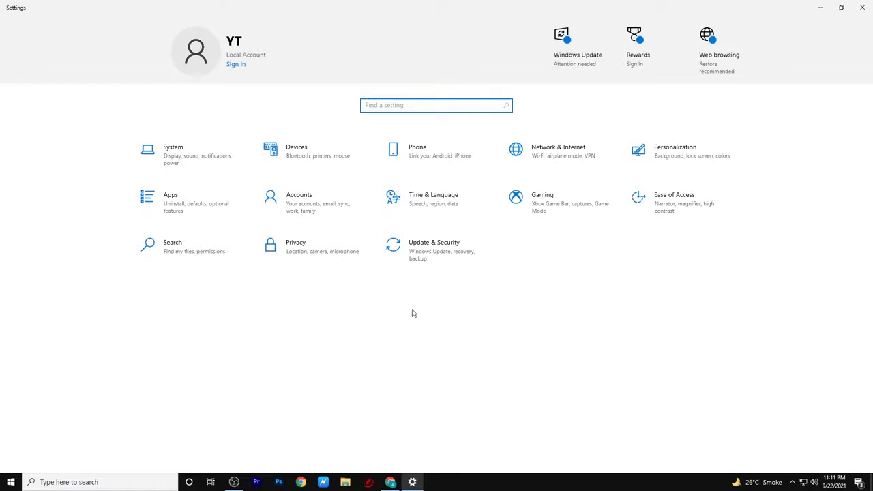
mouse_move(436, 202)
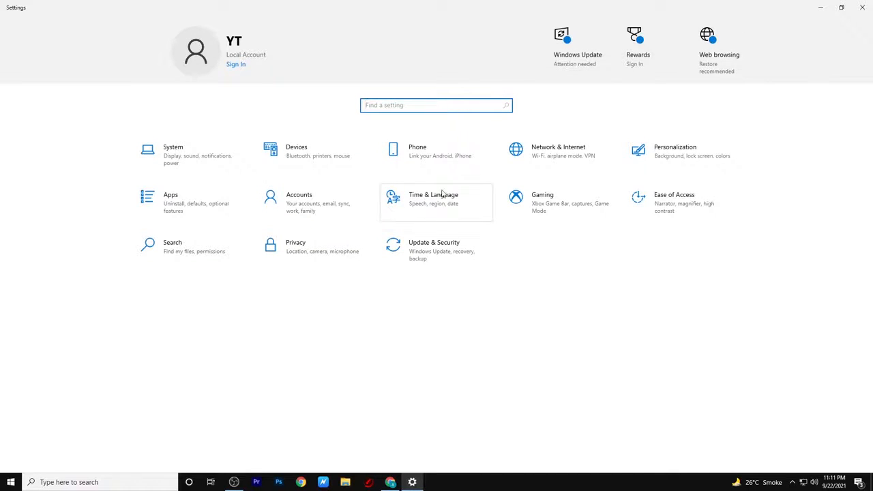
left_click(434, 199)
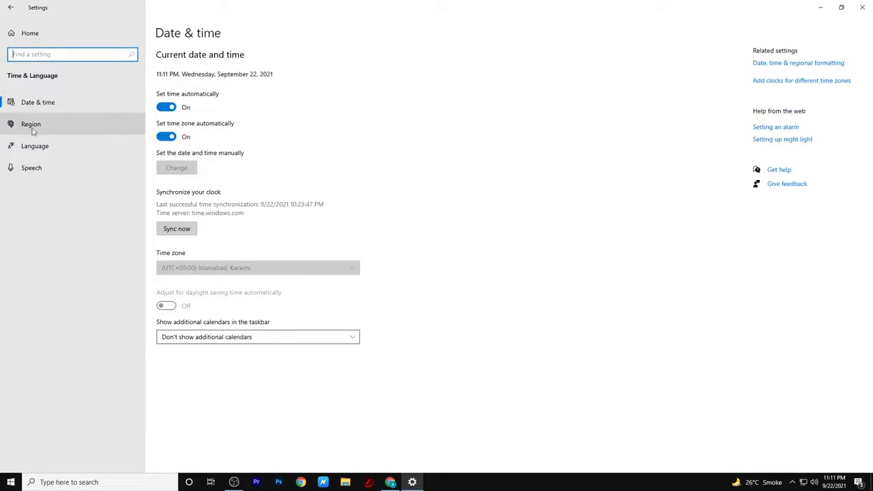
Browse the Country or region list on the Region page, keeping United States.
left_click(30, 124)
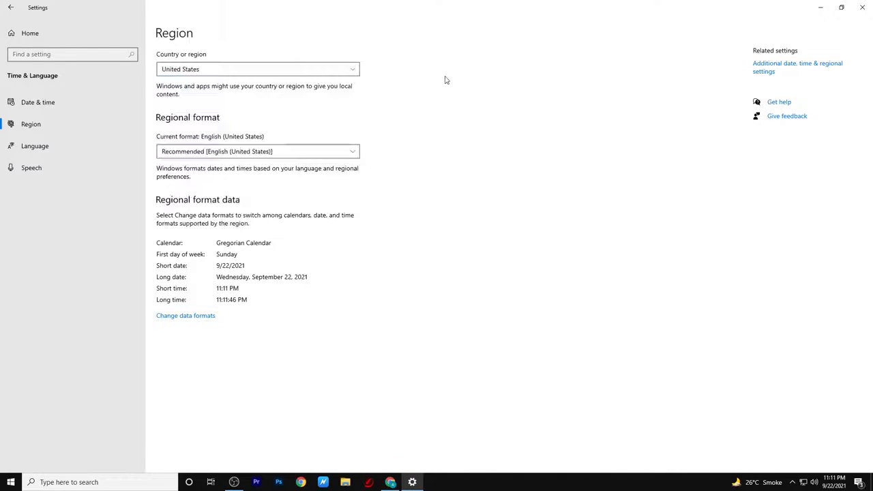
left_click(256, 68)
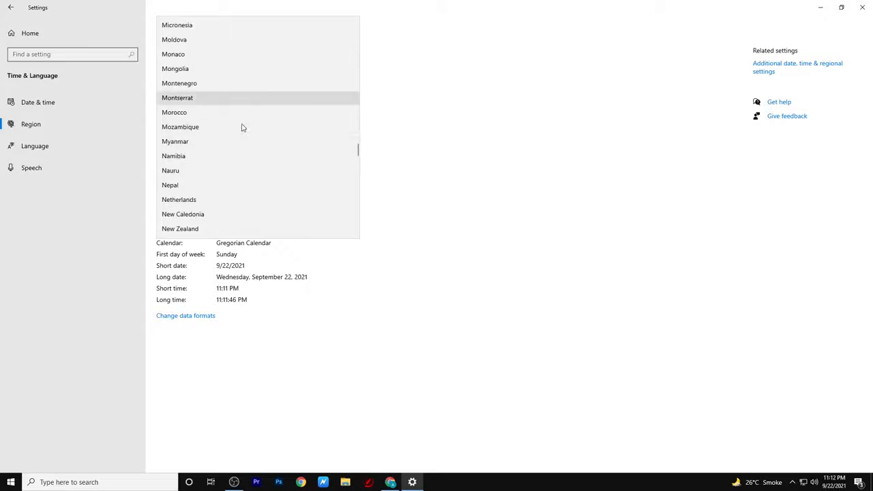
scroll("down", 3)
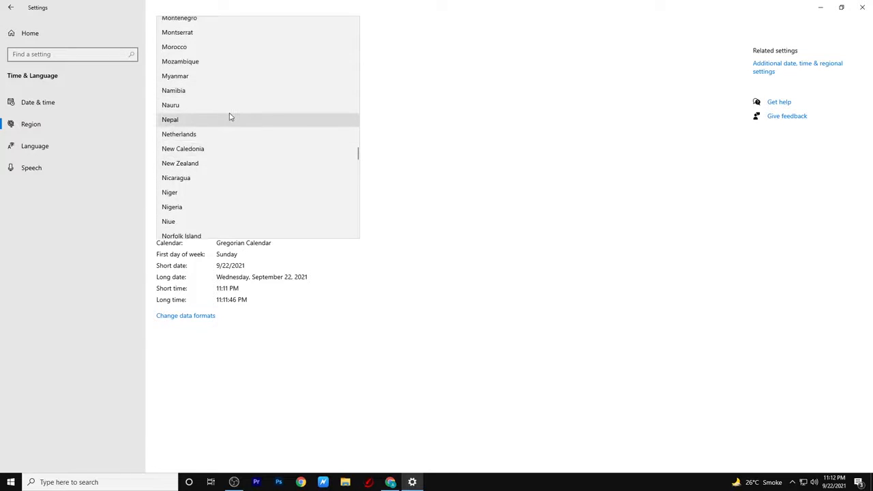
scroll("down", 3)
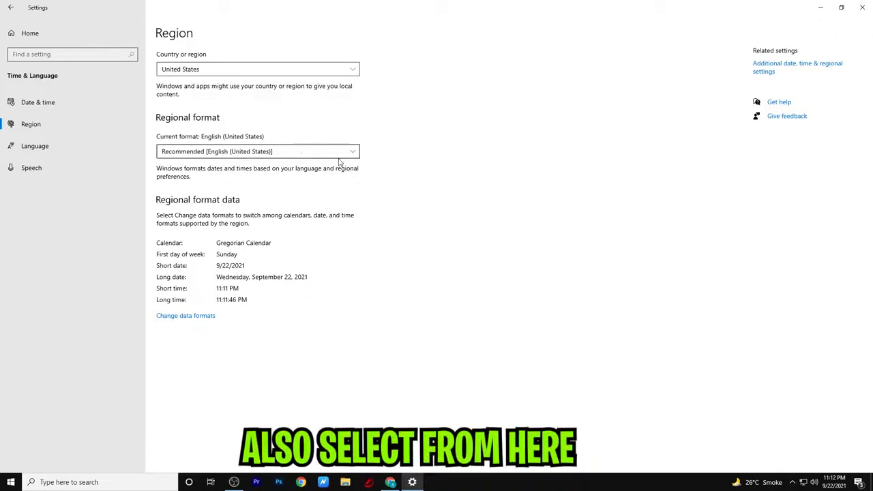
Choose English (United States) from the Regional format list.
left_click(258, 151)
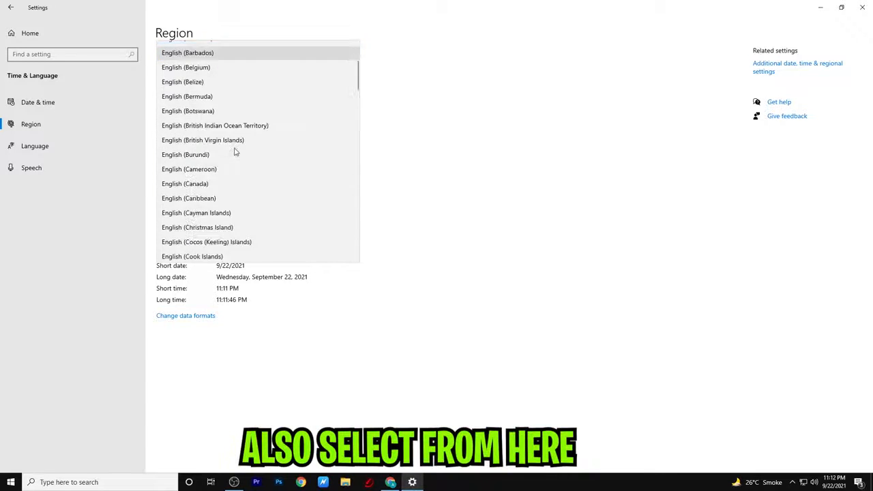
scroll("down", 3)
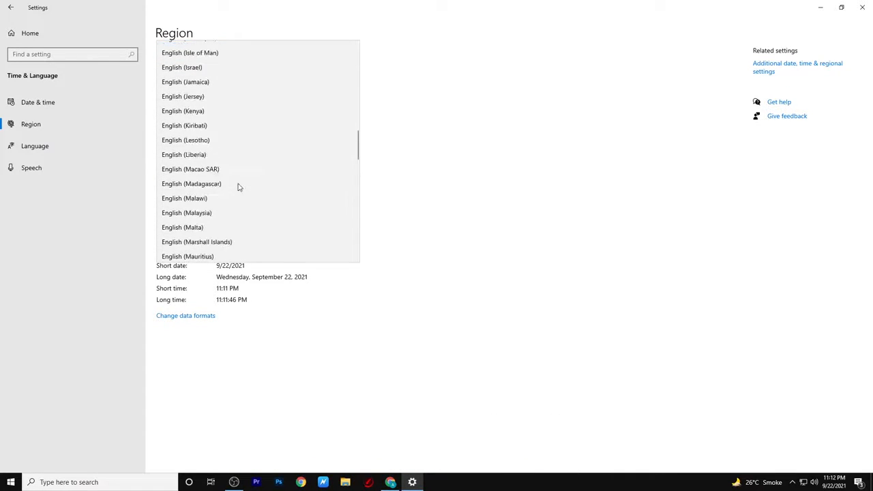
scroll("down", 3)
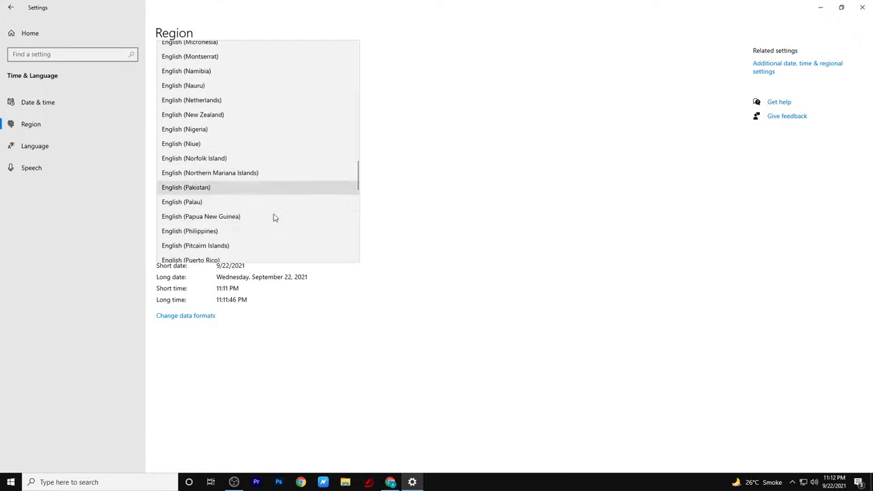
scroll("down", 3)
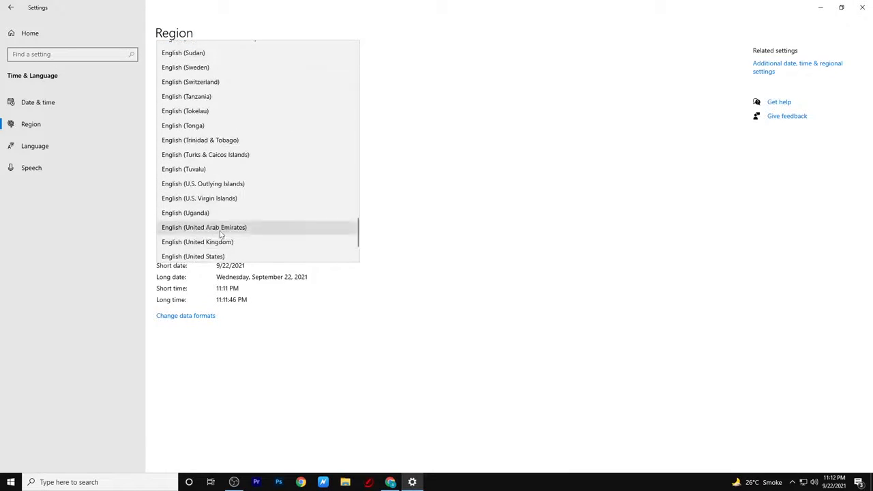
left_click(194, 257)
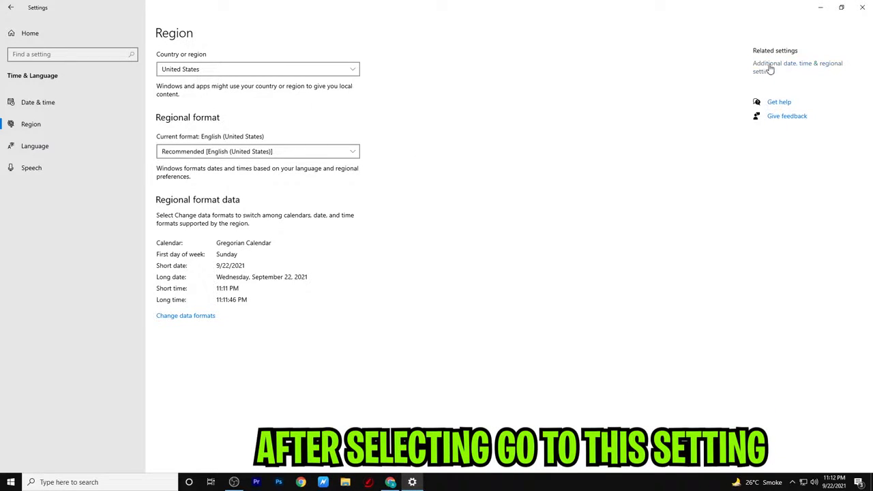
Reach the Control Panel Region Formats dialog and browse its format list, keeping English (United States).
left_click(796, 67)
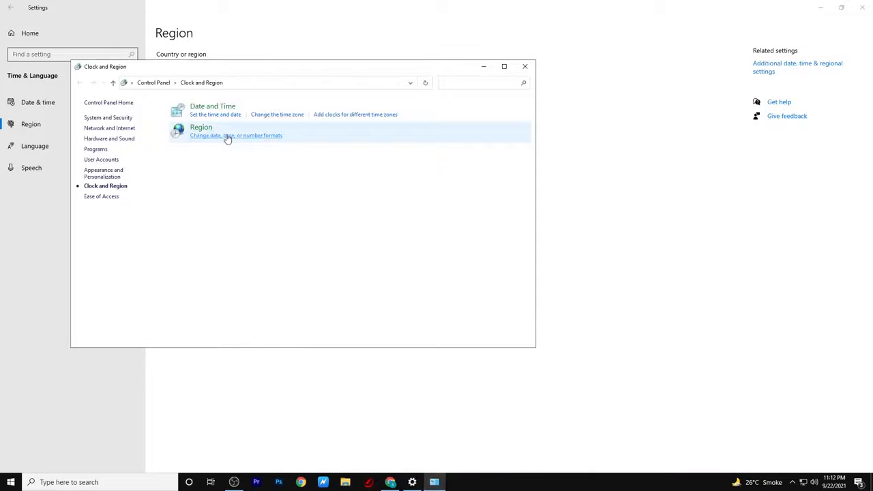
left_click(235, 135)
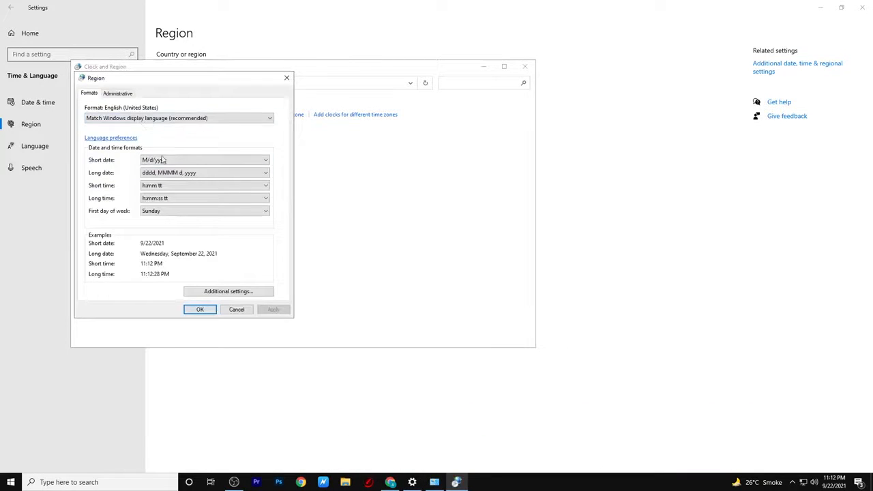
left_click(269, 117)
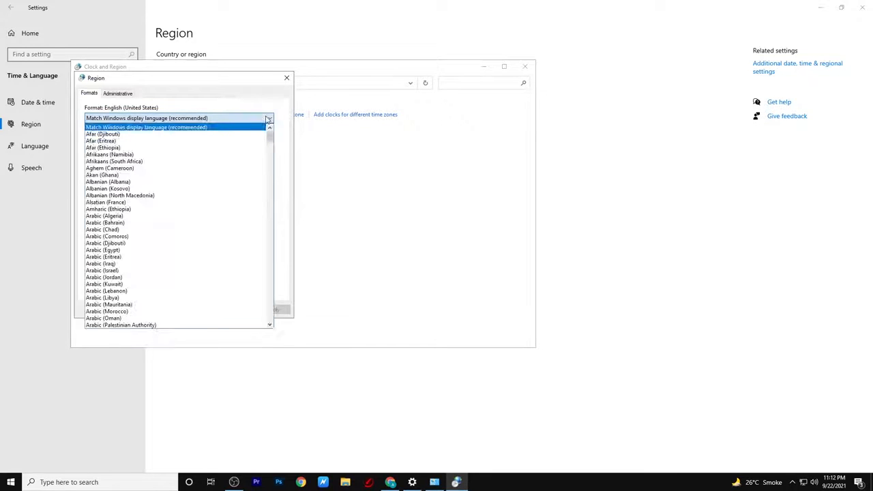
scroll("down", 3)
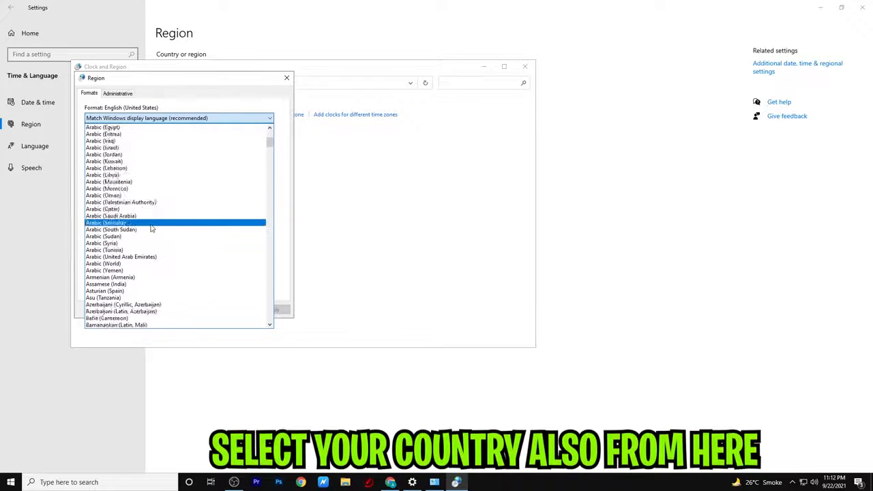
scroll("down", 3)
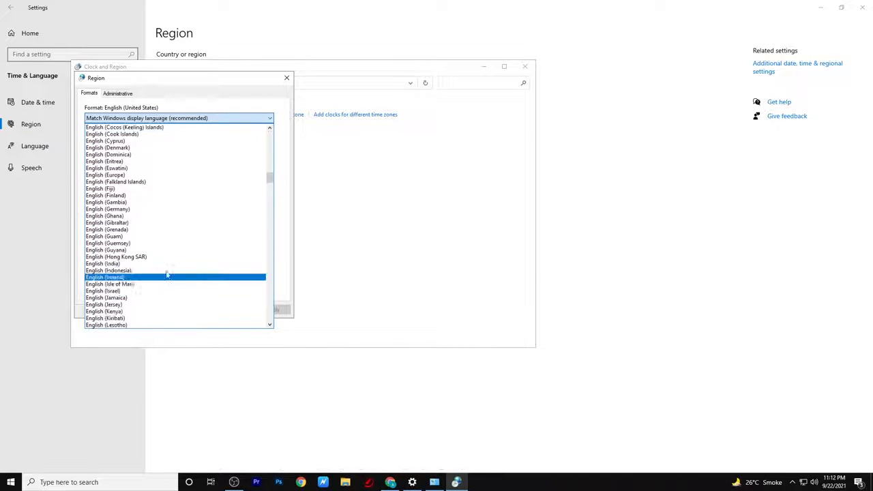
scroll("down", 3)
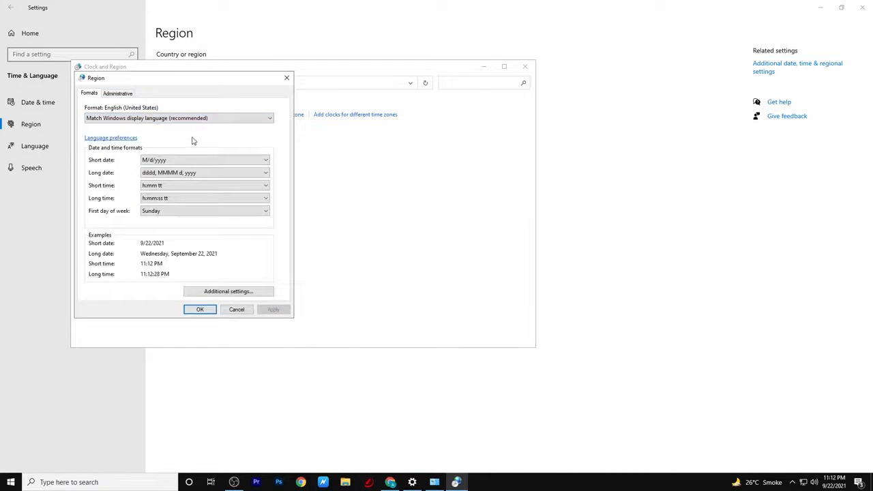
mouse_move(271, 316)
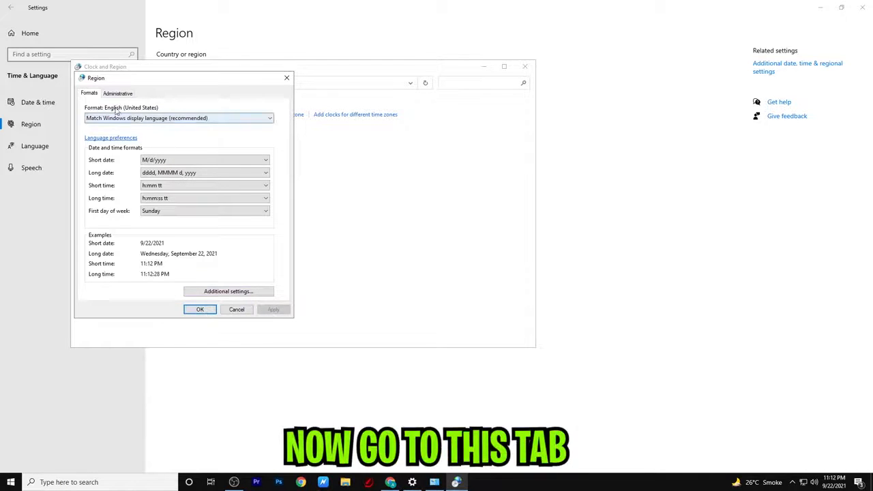
Browse the Current system locale list on the Administrative side, keeping English (United States).
left_click(117, 92)
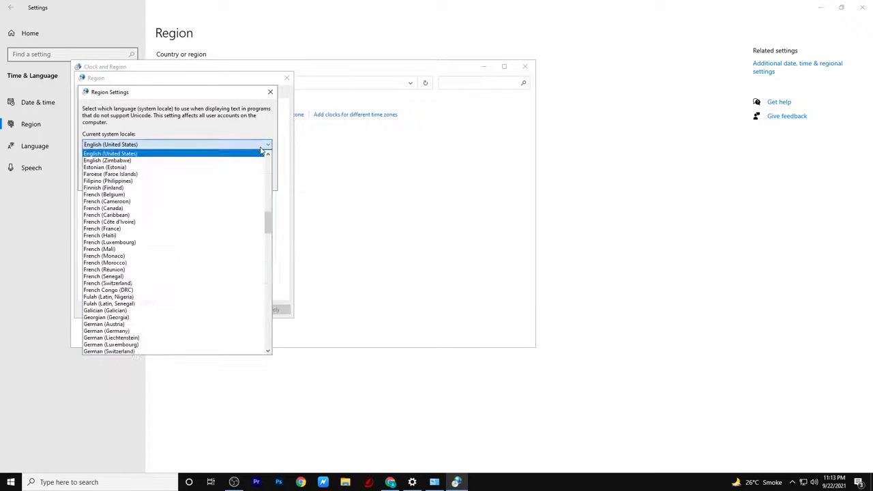
scroll("down", 3)
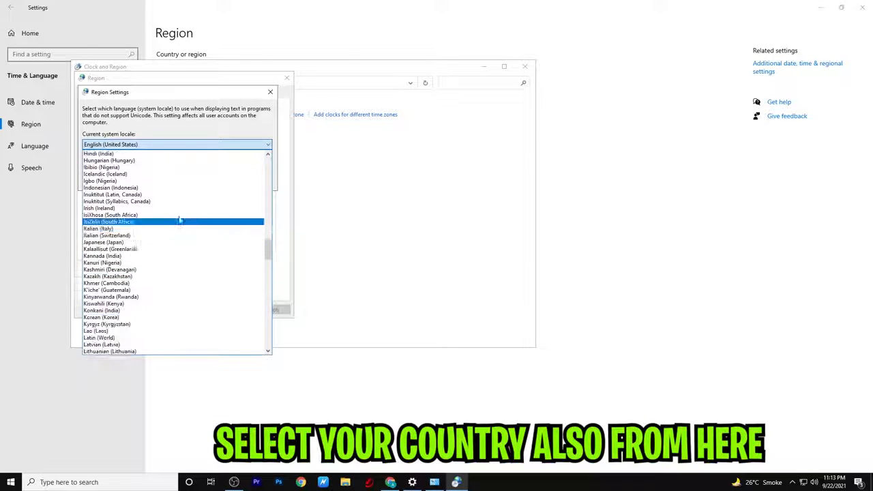
scroll("down", 3)
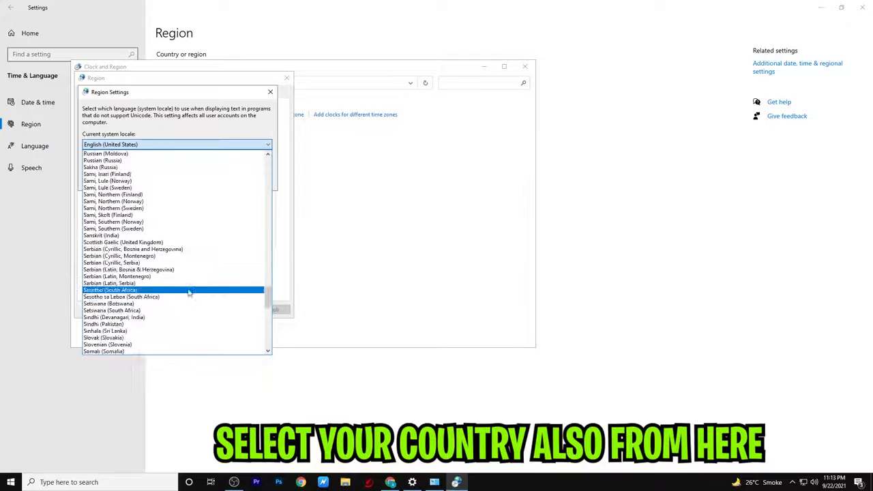
scroll("down", 3)
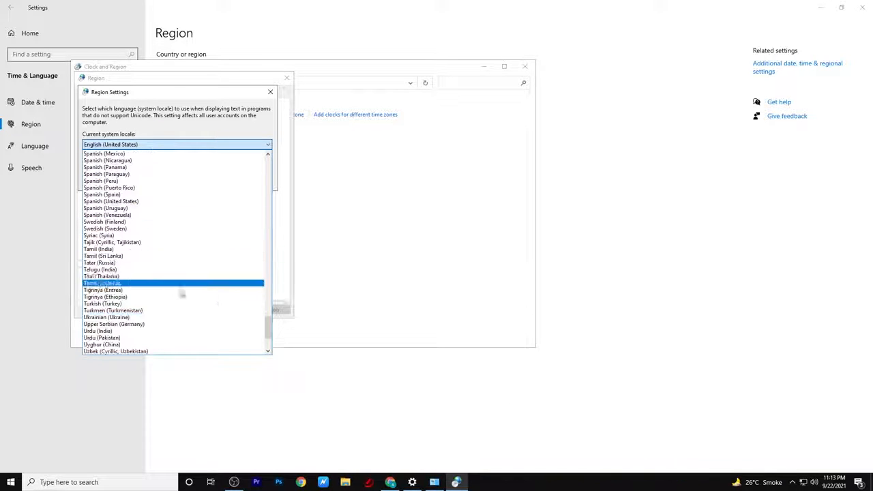
scroll("down", 3)
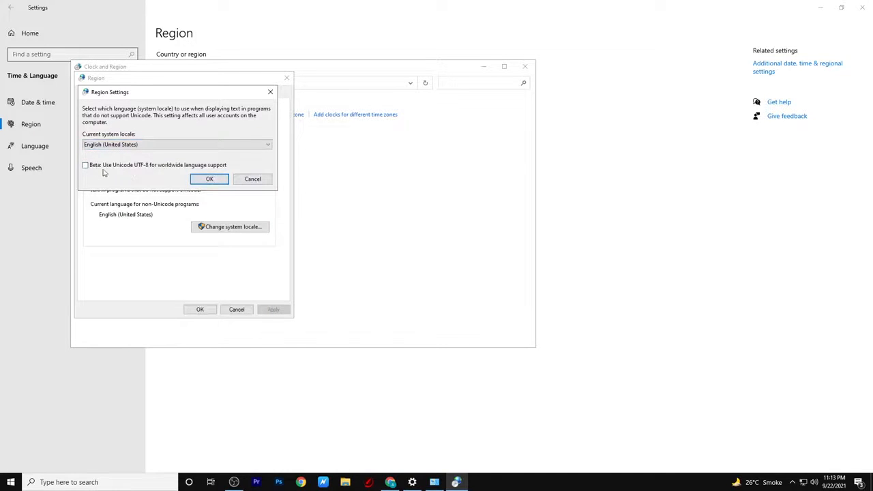
mouse_move(140, 182)
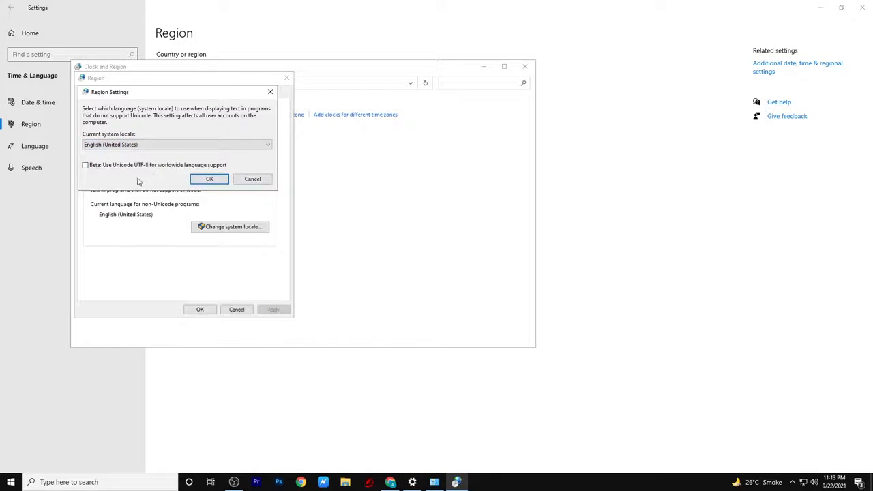
Tick 'Beta: Use Unicode UTF-8 for worldwide language support' and confirm with OK.
left_click(84, 165)
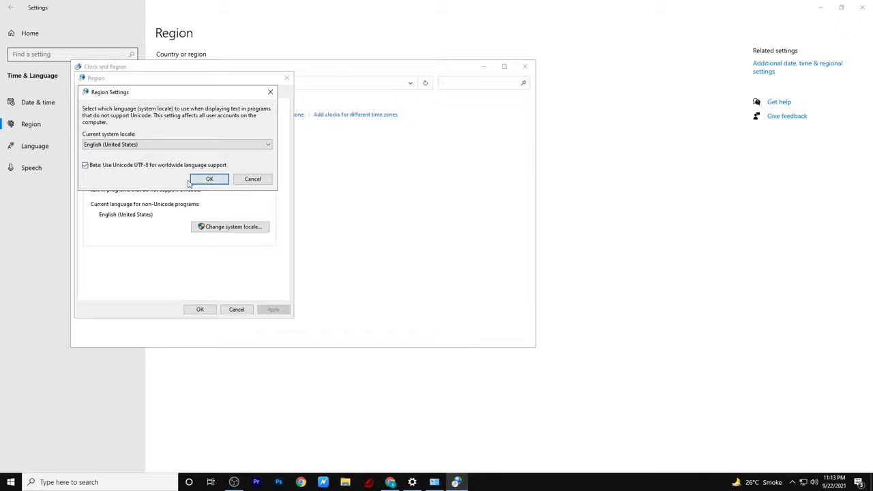
left_click(210, 179)
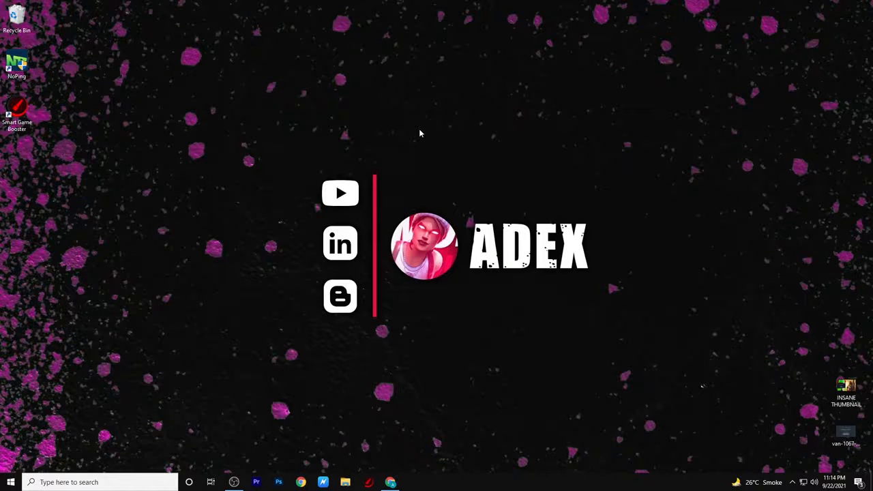
mouse_move(429, 131)
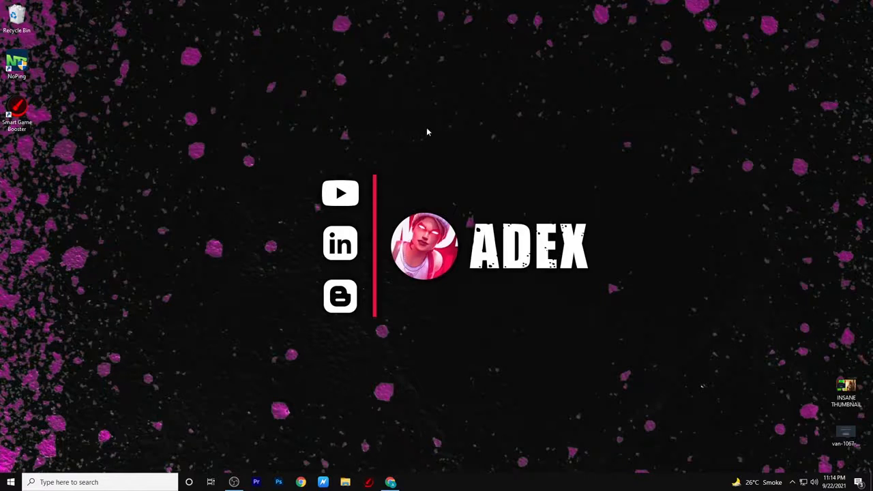
left_click(235, 483)
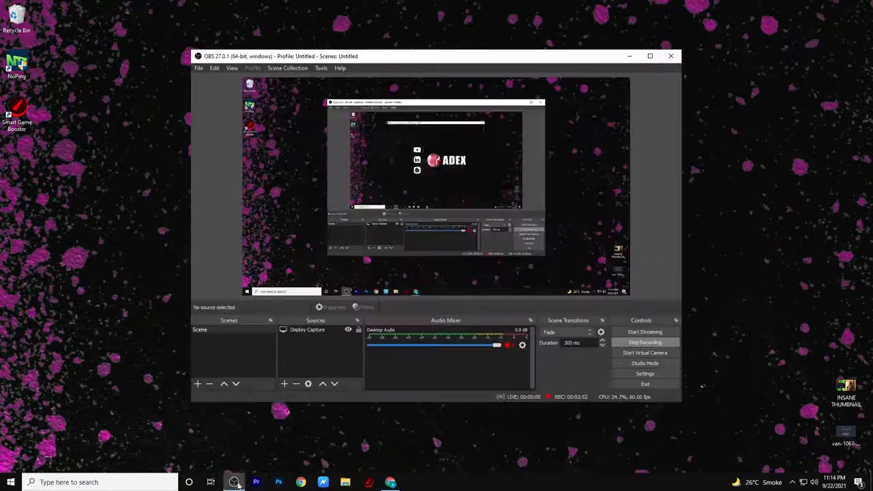